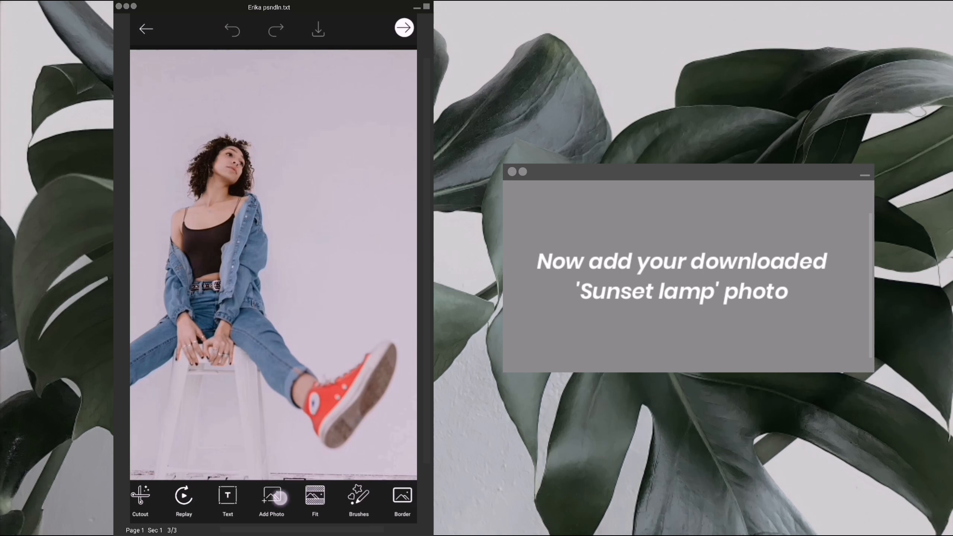
Step: Add the sunset lamp photo from Downloads as an overlay cropped to the glowing orange orb
{"action": "left_click", "coordinate": [271, 498]}
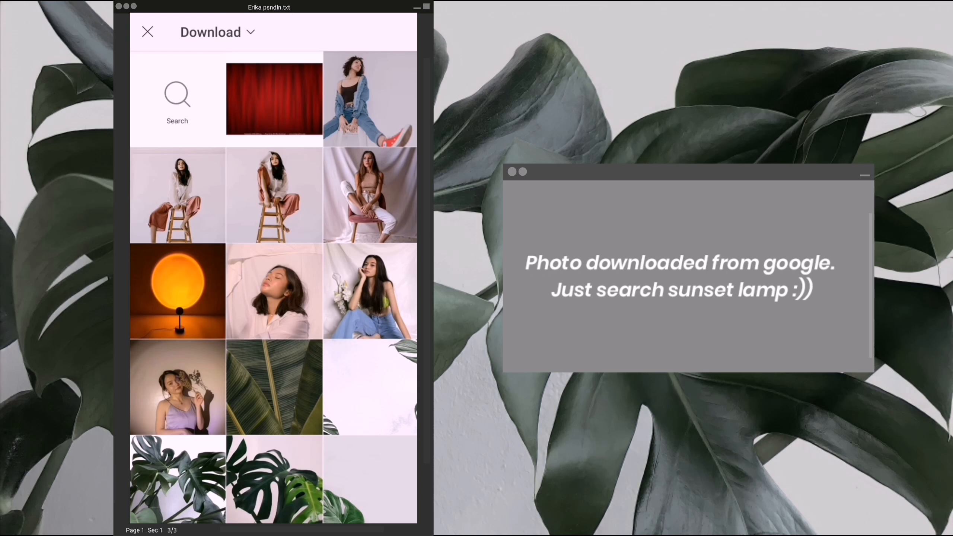
{"action": "left_click", "coordinate": [177, 291]}
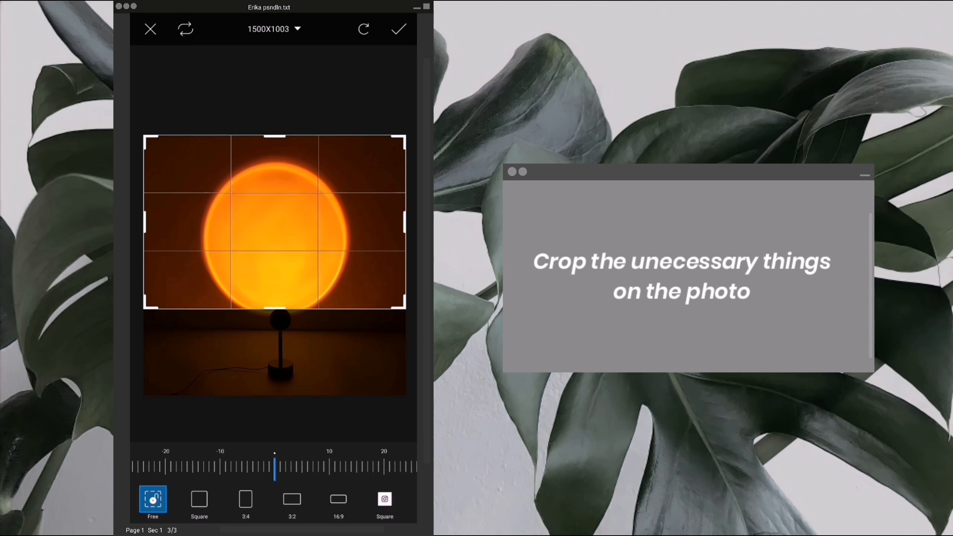
{"action": "left_click", "coordinate": [398, 28]}
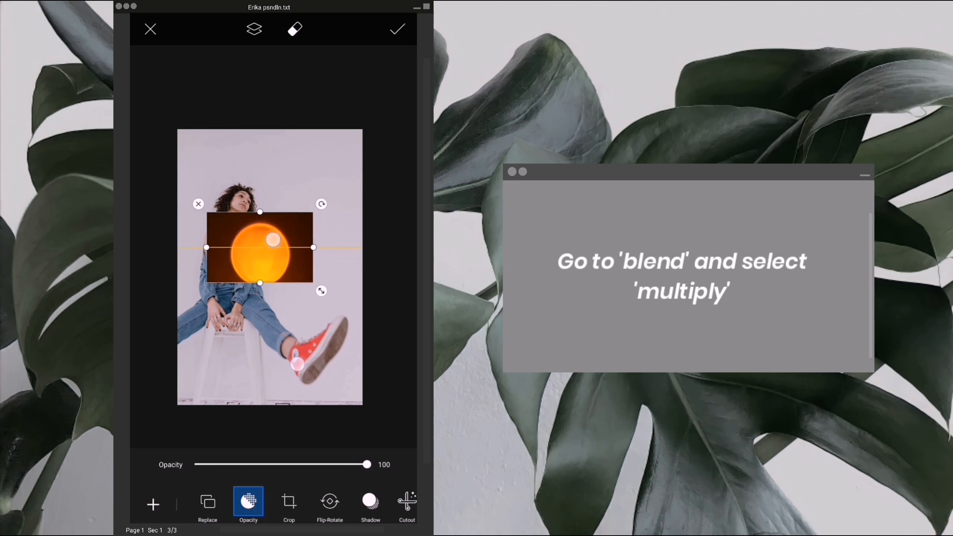
Step: Lower the orb overlay's opacity to 60 and enlarge it to cover the photo
{"action": "left_click_drag", "start_coordinate": [367, 464], "coordinate": [297, 465]}
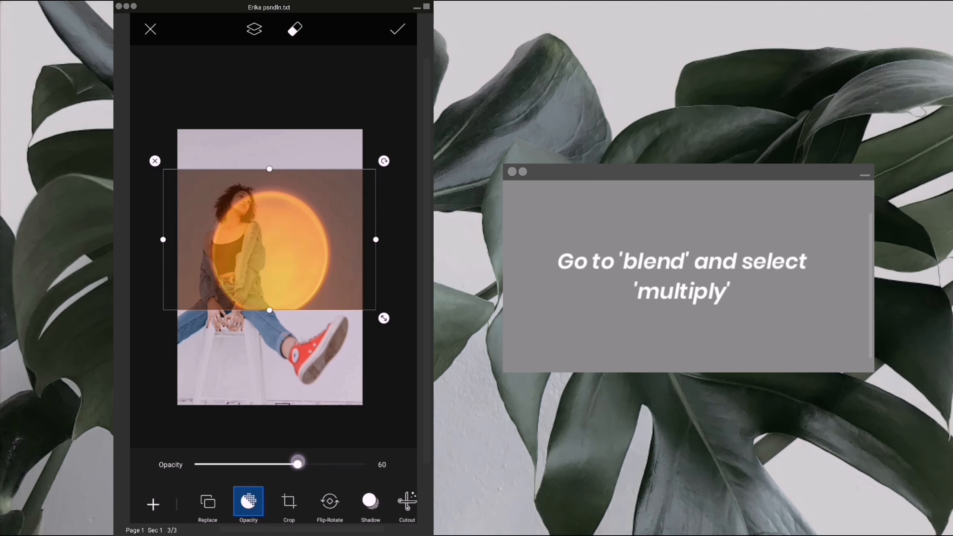
{"action": "left_click_drag", "start_coordinate": [297, 465], "coordinate": [322, 464]}
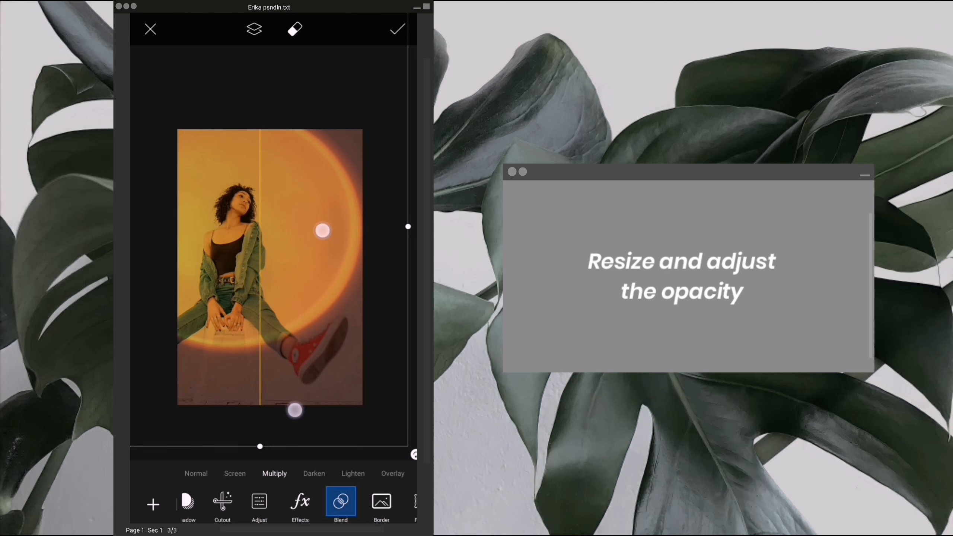
Step: Enlarge the glow past the photo edges, raise its opacity to about 80 and apply the overlay
{"action": "left_click_drag", "start_coordinate": [323, 230], "coordinate": [344, 320]}
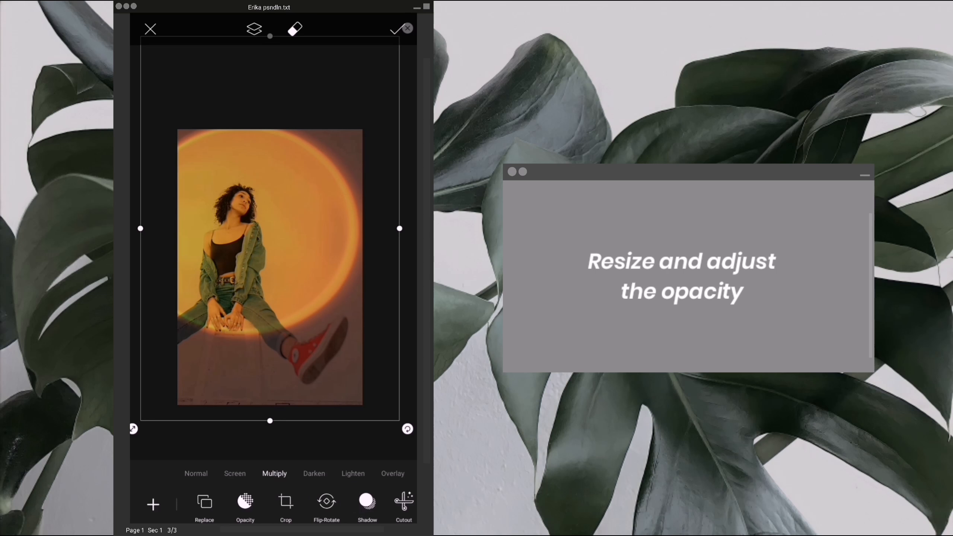
{"action": "left_click", "coordinate": [244, 505]}
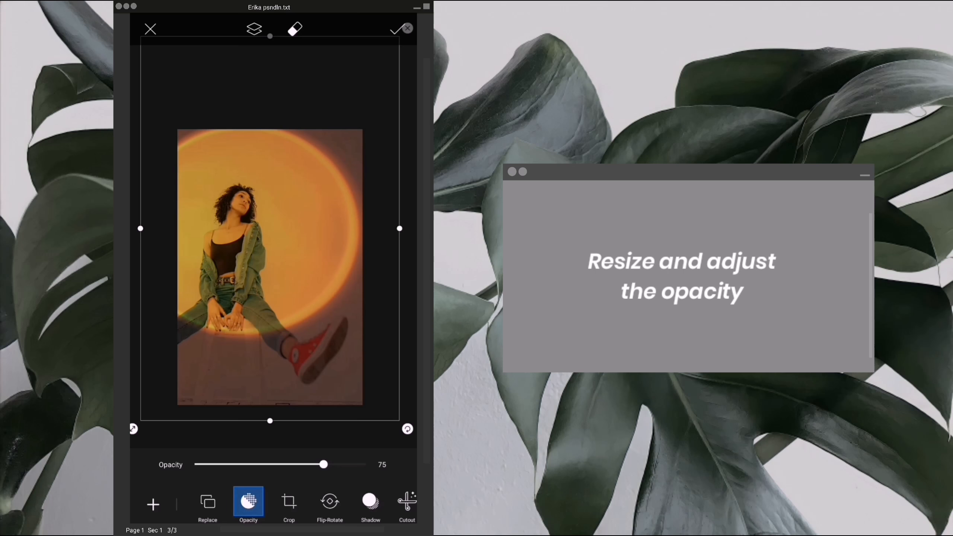
{"action": "left_click_drag", "start_coordinate": [322, 464], "coordinate": [319, 464]}
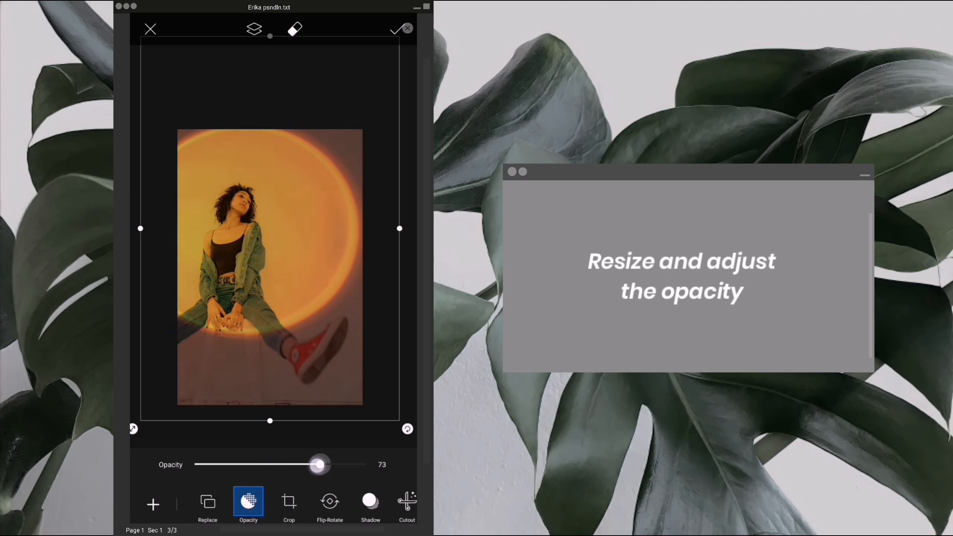
{"action": "left_click_drag", "start_coordinate": [317, 465], "coordinate": [326, 464]}
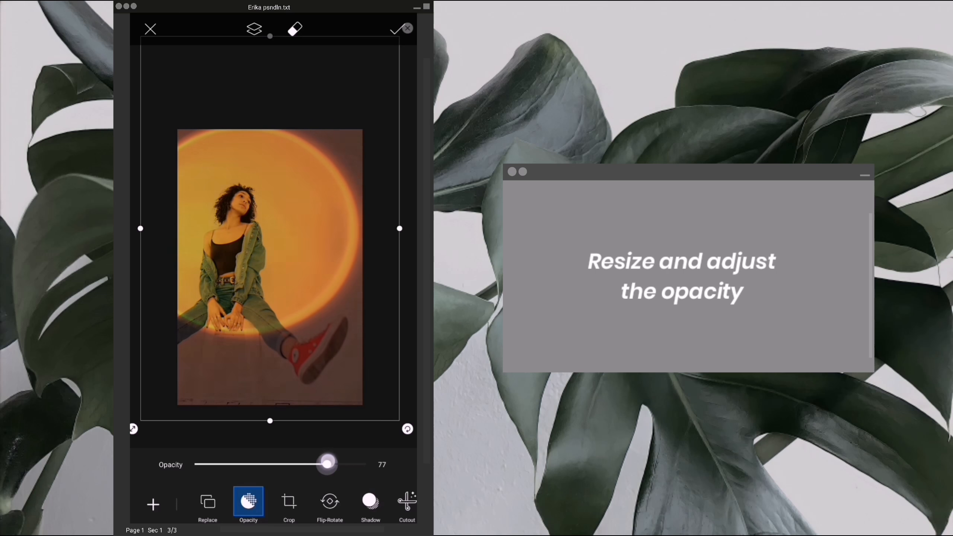
{"action": "left_click_drag", "start_coordinate": [326, 464], "coordinate": [332, 465]}
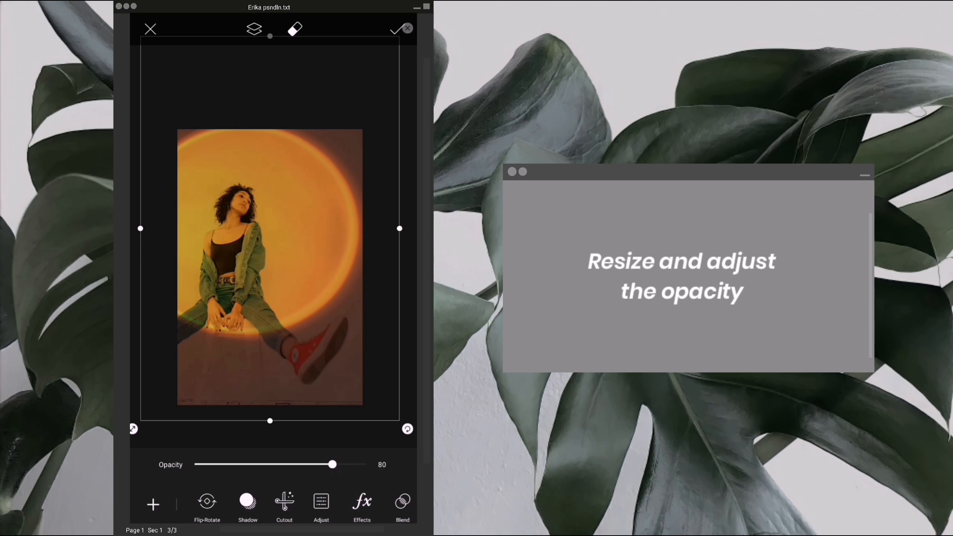
{"action": "left_click", "coordinate": [395, 28]}
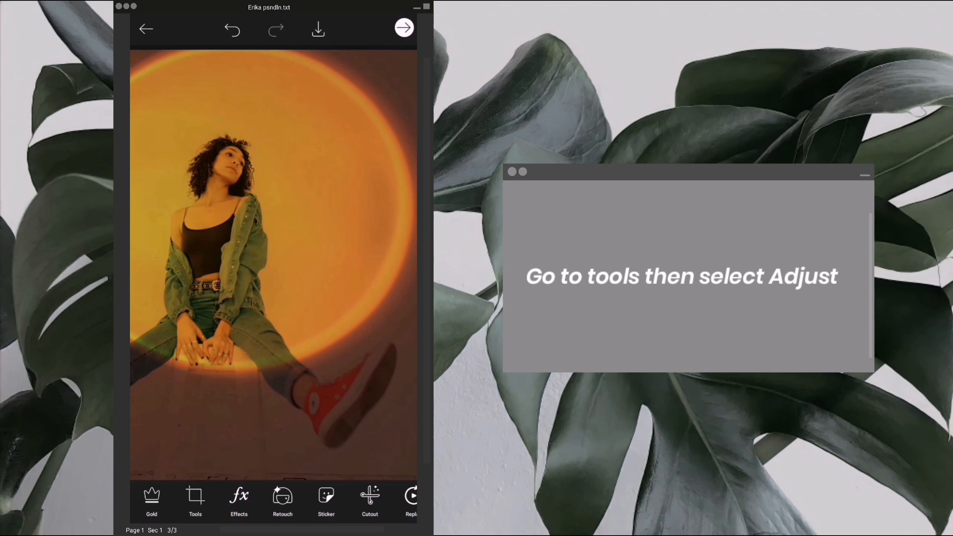
Step: Adjust brightness to -11, contrast to 6 and saturation to -9
{"action": "left_click", "coordinate": [194, 501]}
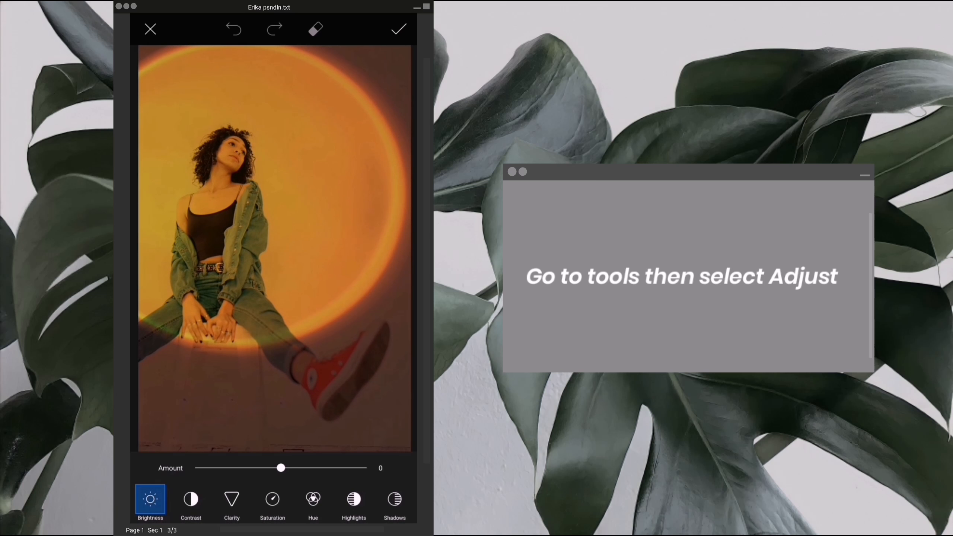
{"action": "left_click_drag", "start_coordinate": [280, 468], "coordinate": [270, 468]}
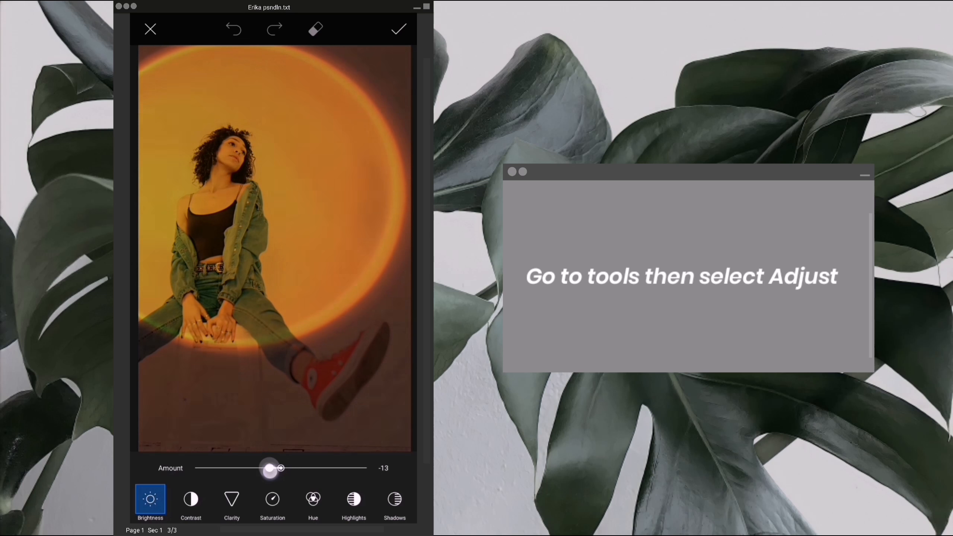
{"action": "left_click_drag", "start_coordinate": [269, 468], "coordinate": [271, 469]}
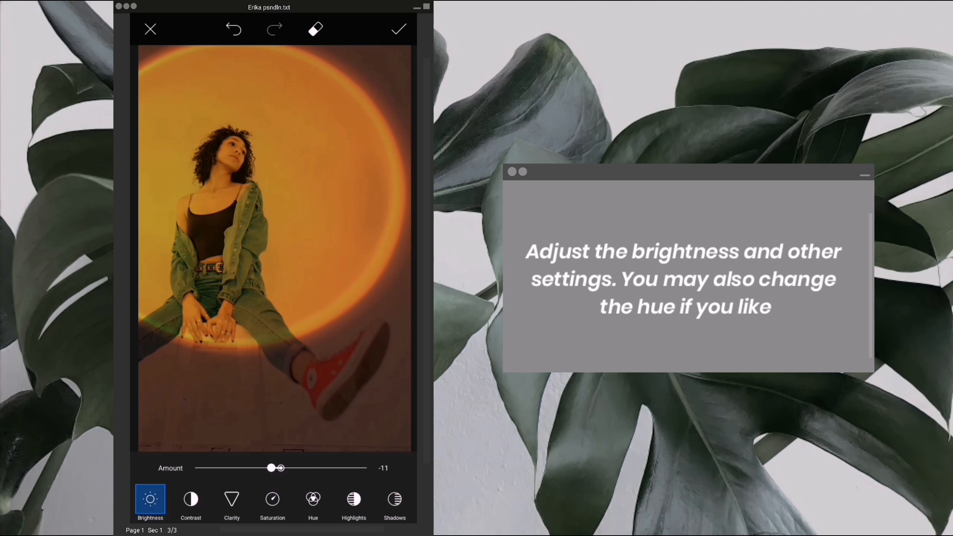
{"action": "left_click", "coordinate": [190, 499]}
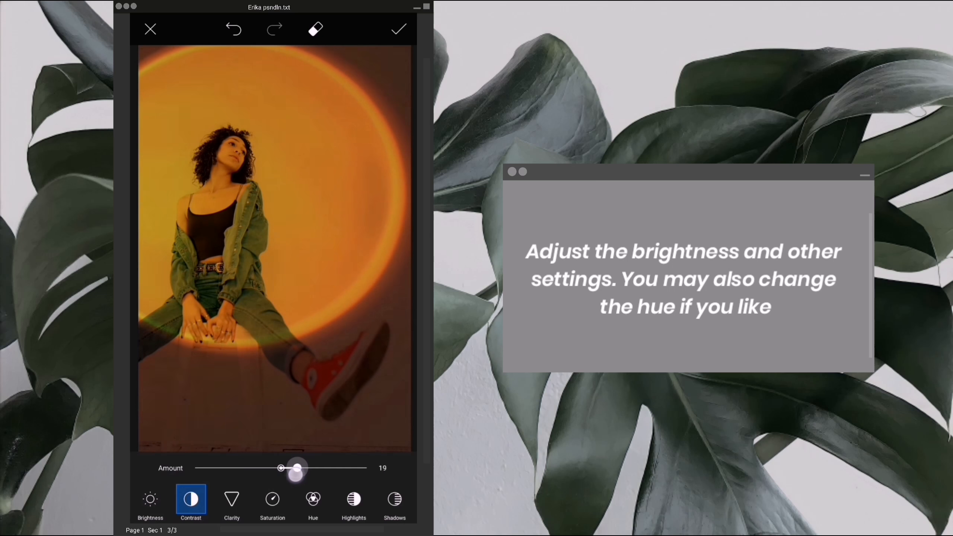
{"action": "left_click_drag", "start_coordinate": [296, 468], "coordinate": [285, 468]}
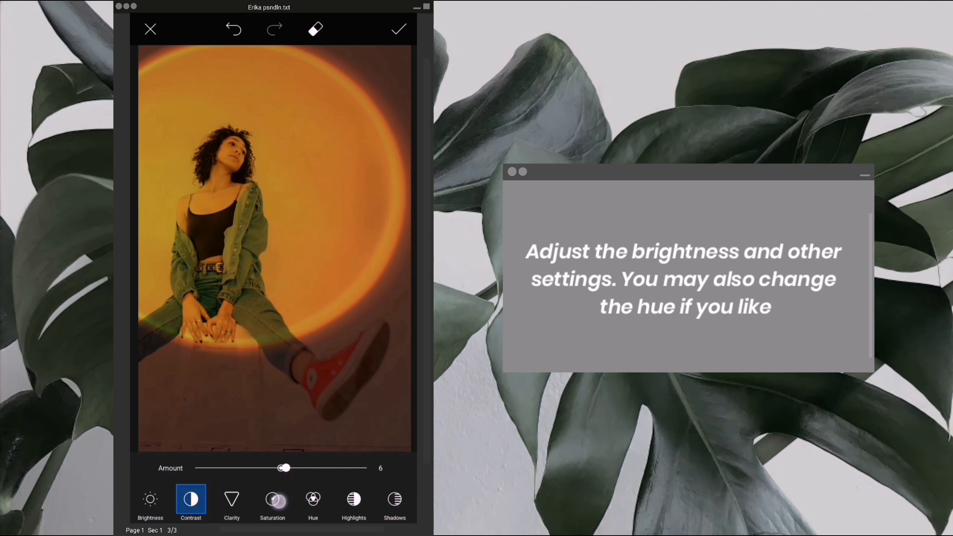
{"action": "left_click", "coordinate": [272, 501]}
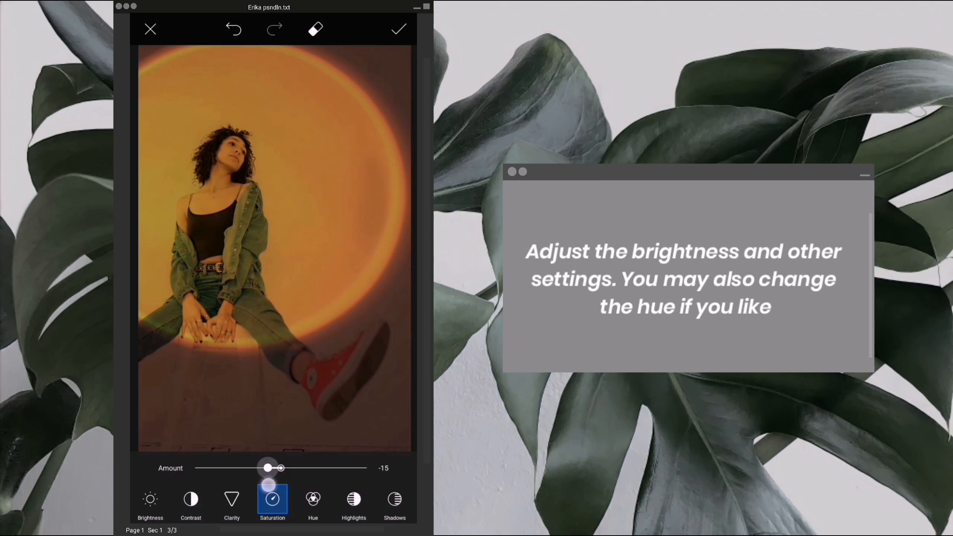
{"action": "left_click_drag", "start_coordinate": [268, 468], "coordinate": [273, 469]}
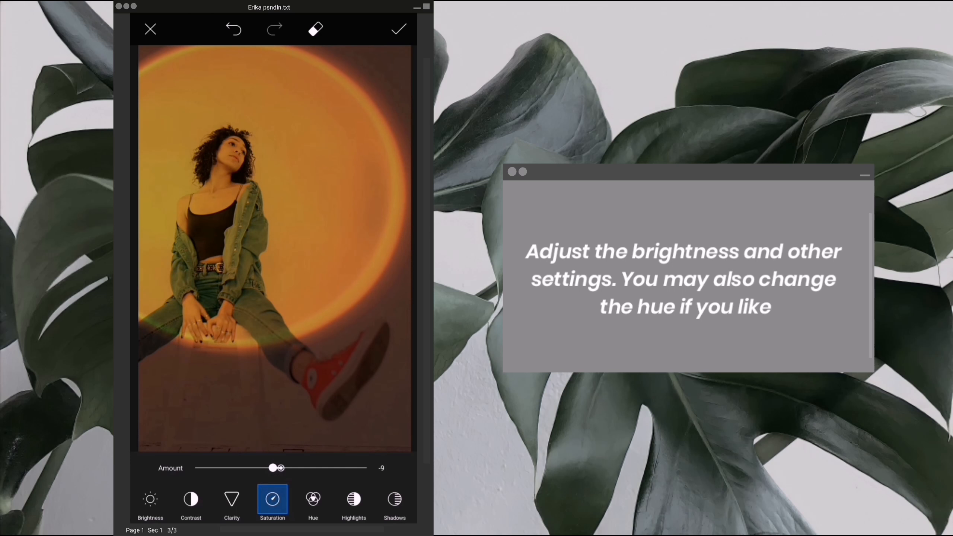
Step: Shift the hue, trying values, settling at about -7 to keep the glow orange
{"action": "left_click", "coordinate": [312, 499]}
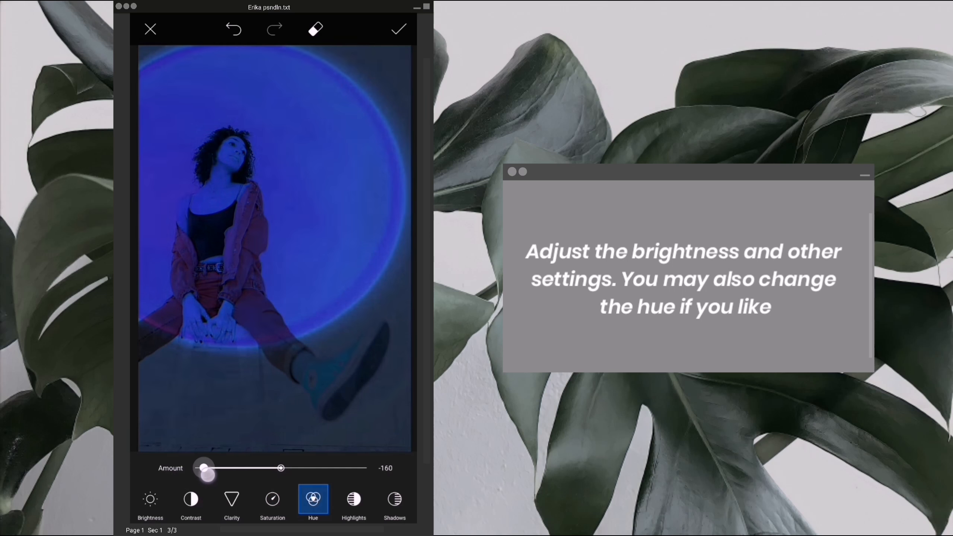
{"action": "left_click_drag", "start_coordinate": [203, 469], "coordinate": [277, 468]}
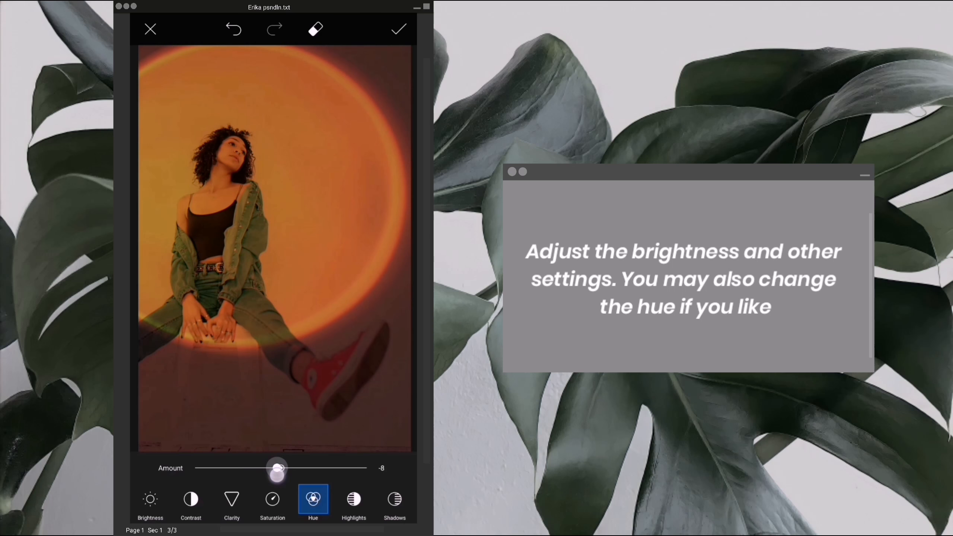
{"action": "left_click_drag", "start_coordinate": [277, 468], "coordinate": [290, 468]}
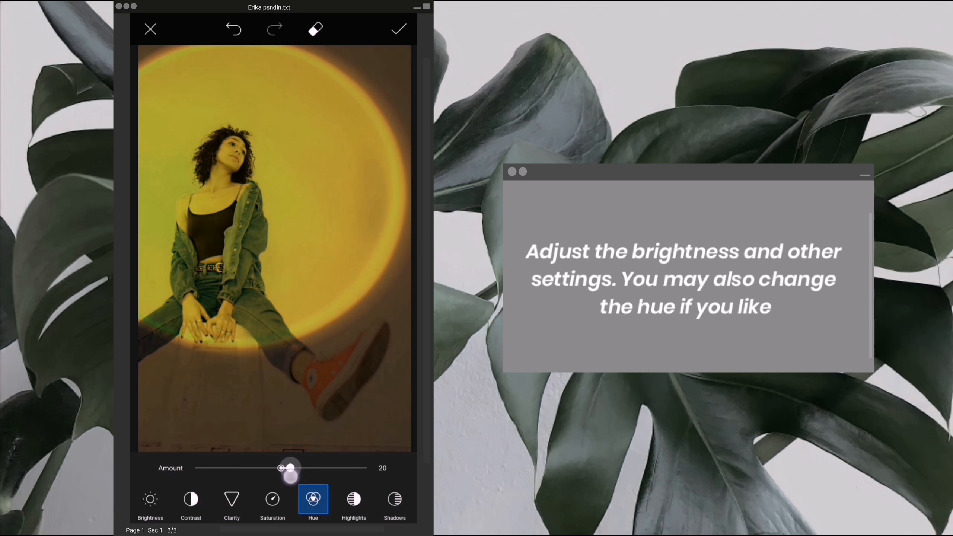
{"action": "left_click_drag", "start_coordinate": [288, 468], "coordinate": [277, 469]}
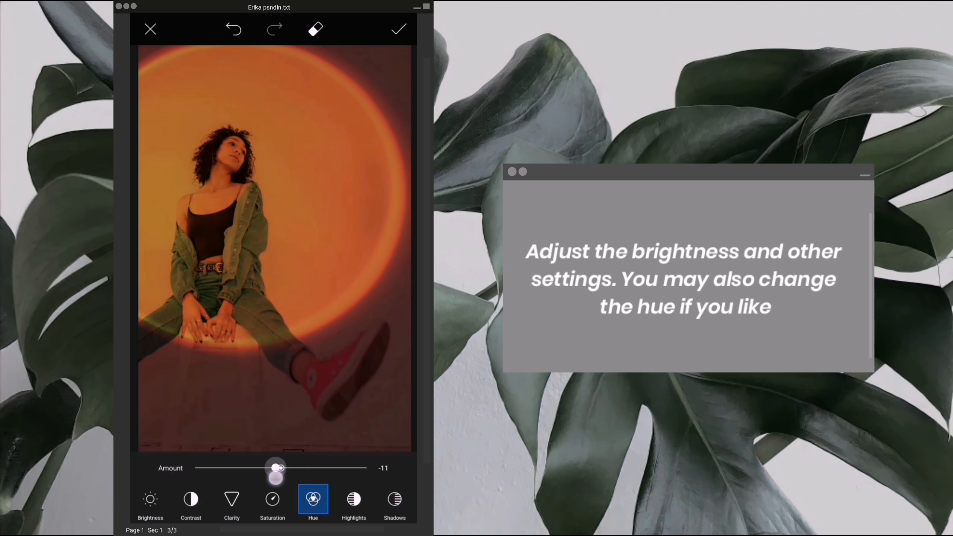
{"action": "left_click_drag", "start_coordinate": [273, 468], "coordinate": [278, 468]}
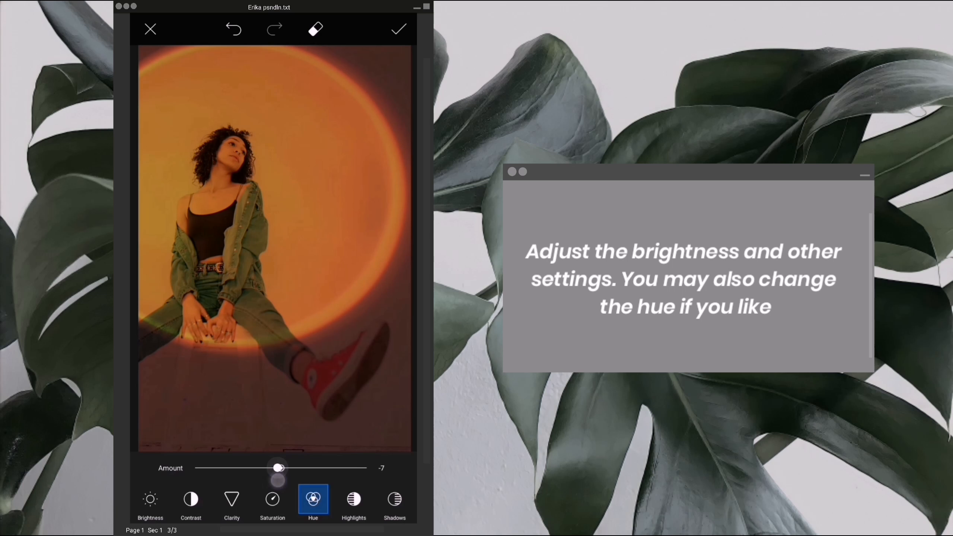
{"action": "left_click", "coordinate": [354, 499]}
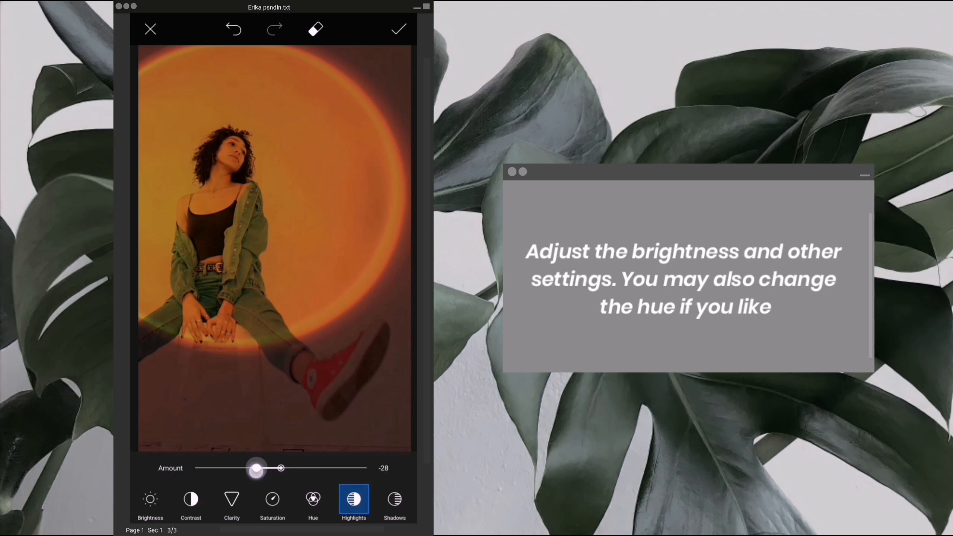
Step: Set highlights to 6, lift shadows to 11 and cool the temperature to -17
{"action": "left_click_drag", "start_coordinate": [256, 468], "coordinate": [285, 468]}
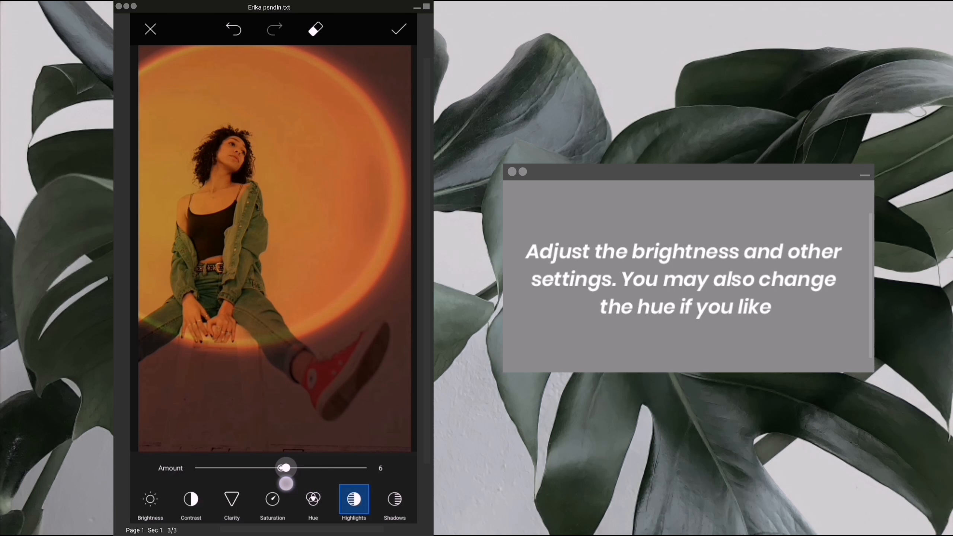
{"action": "left_click", "coordinate": [394, 500]}
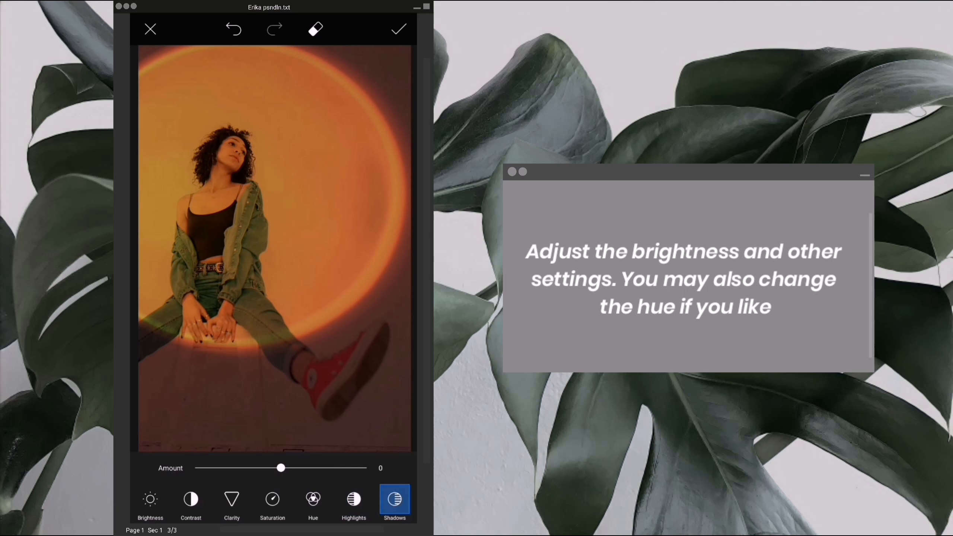
{"action": "left_click_drag", "start_coordinate": [280, 468], "coordinate": [289, 468]}
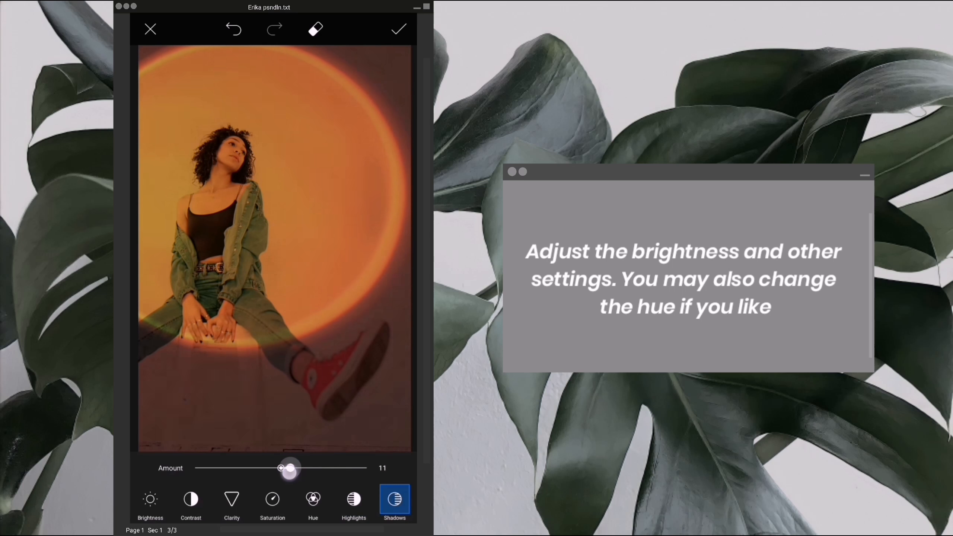
{"action": "left_click_drag", "start_coordinate": [290, 468], "coordinate": [278, 468]}
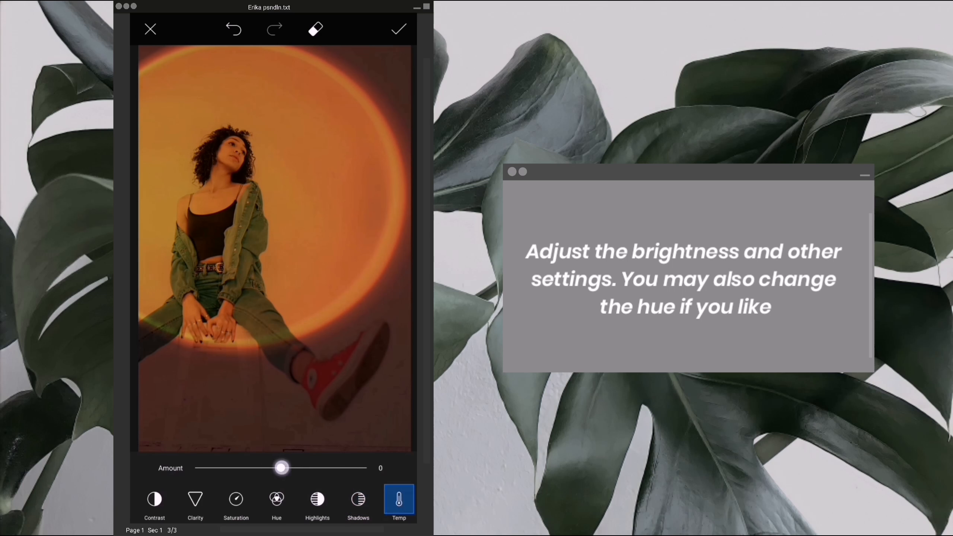
{"action": "left_click_drag", "start_coordinate": [281, 468], "coordinate": [266, 467]}
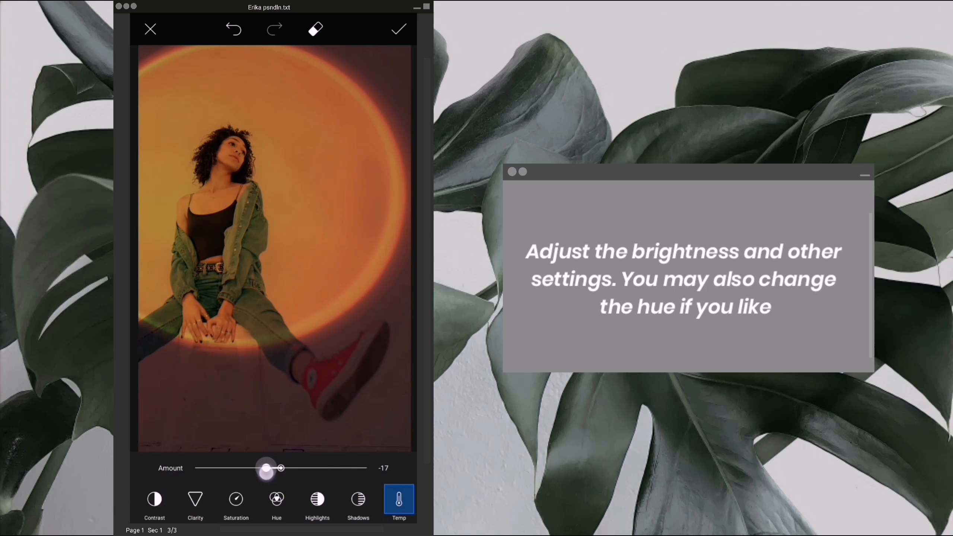
{"action": "left_click_drag", "start_coordinate": [266, 468], "coordinate": [274, 468]}
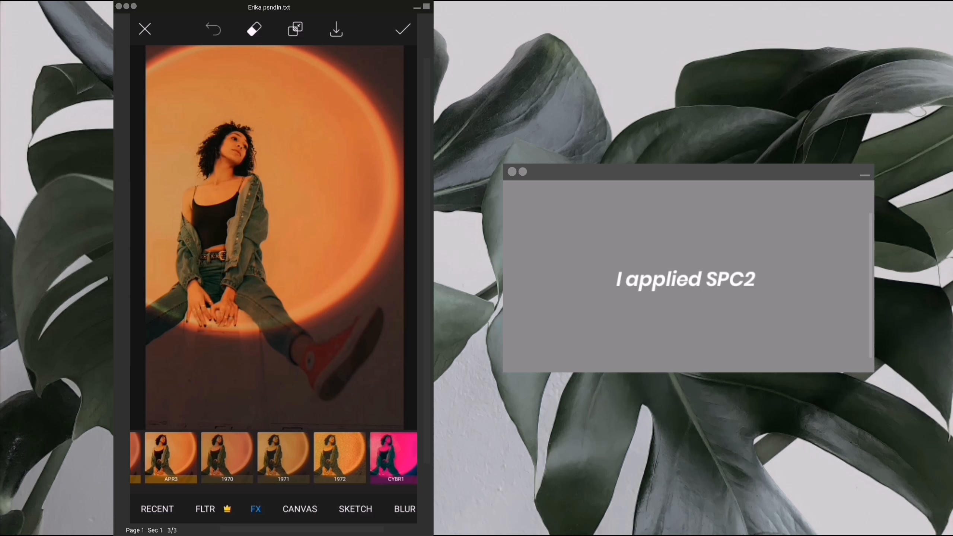
Step: Try BRNZ2, then apply the SPC2 filter with its fade reduced to 62
{"action": "left_click", "coordinate": [213, 457]}
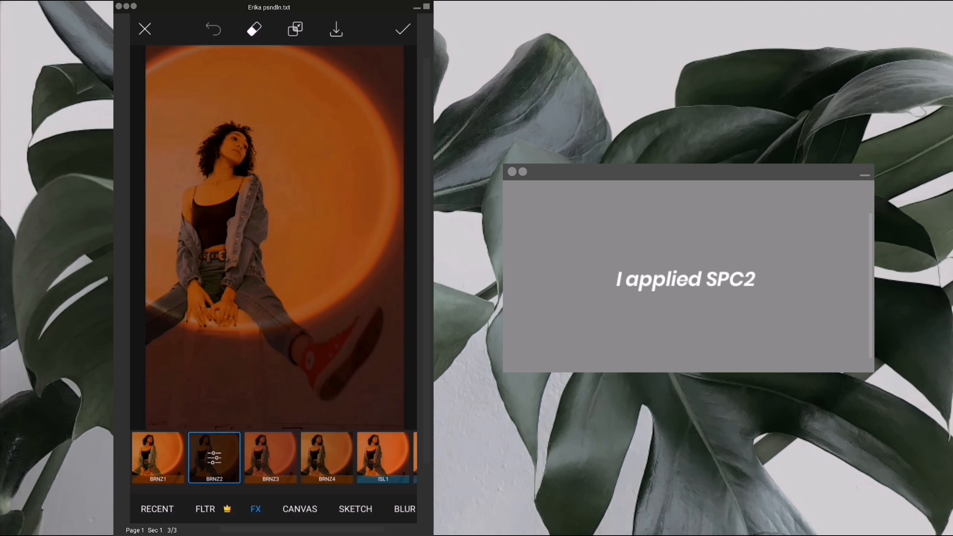
{"action": "scroll", "scroll_direction": "left", "scroll_amount": 3}
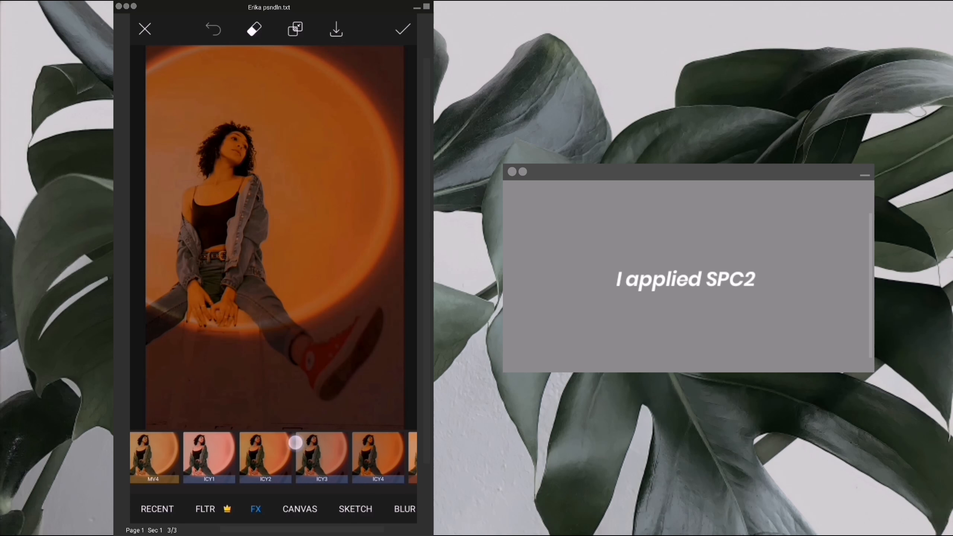
{"action": "left_click", "coordinate": [226, 457]}
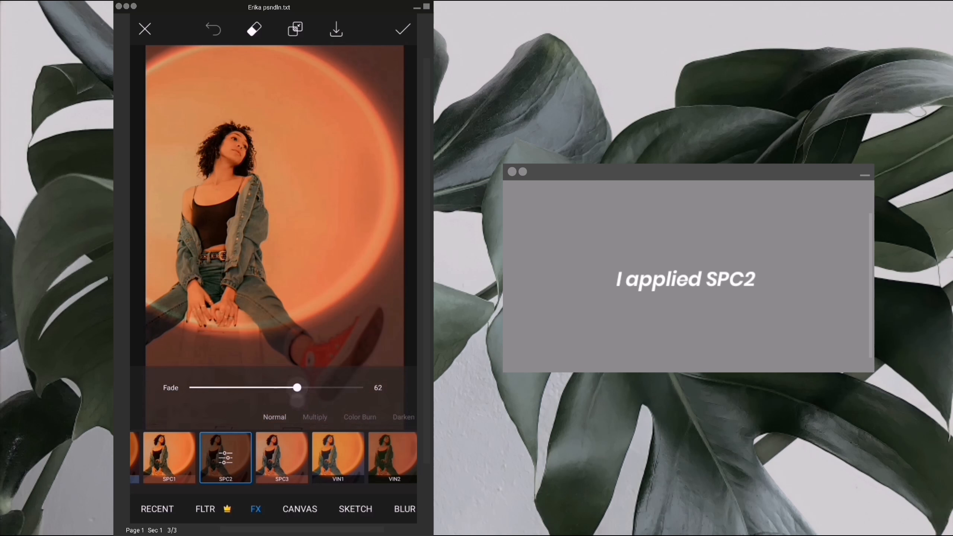
{"action": "left_click_drag", "start_coordinate": [297, 388], "coordinate": [296, 387]}
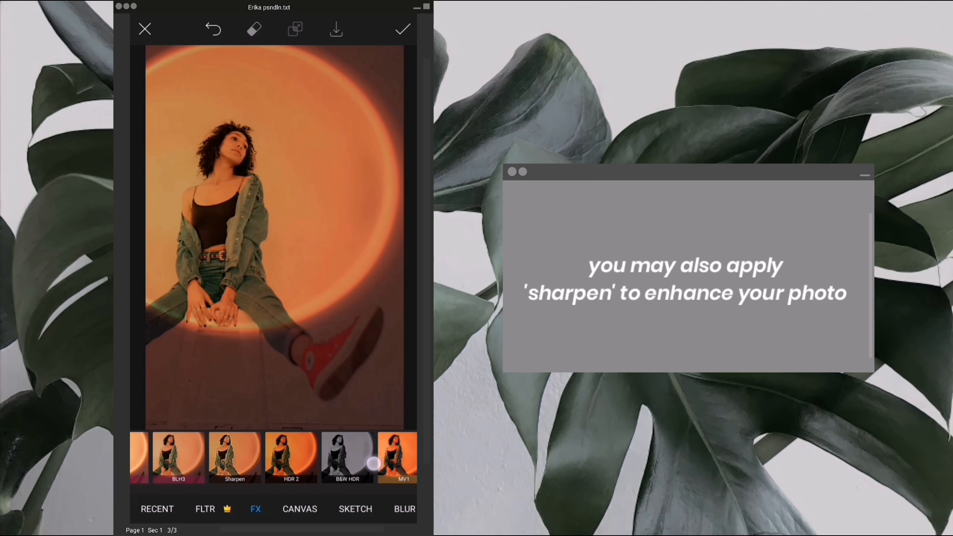
Step: Apply the Sharpen effect faded to 90, confirm the effects and save the photo to the gallery
{"action": "left_click", "coordinate": [237, 457]}
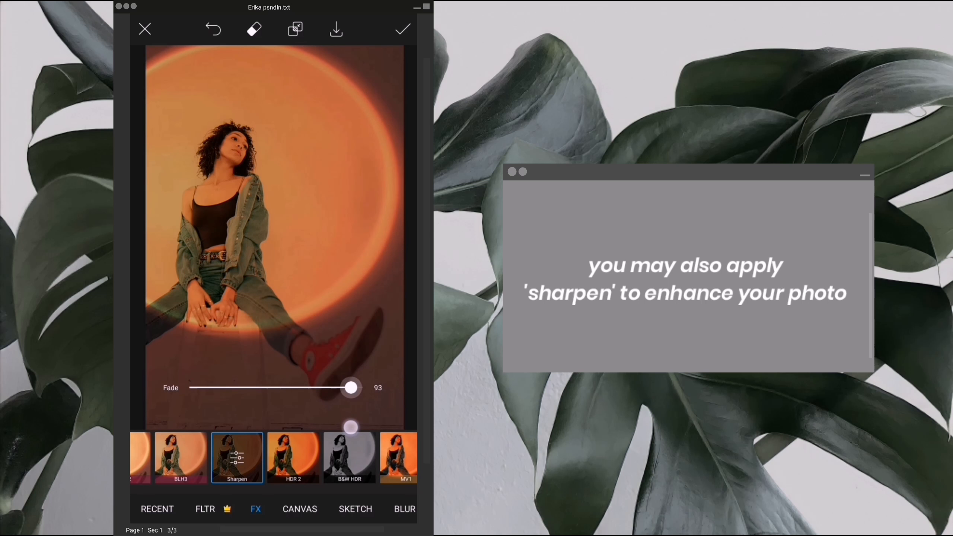
{"action": "left_click_drag", "start_coordinate": [350, 388], "coordinate": [342, 388]}
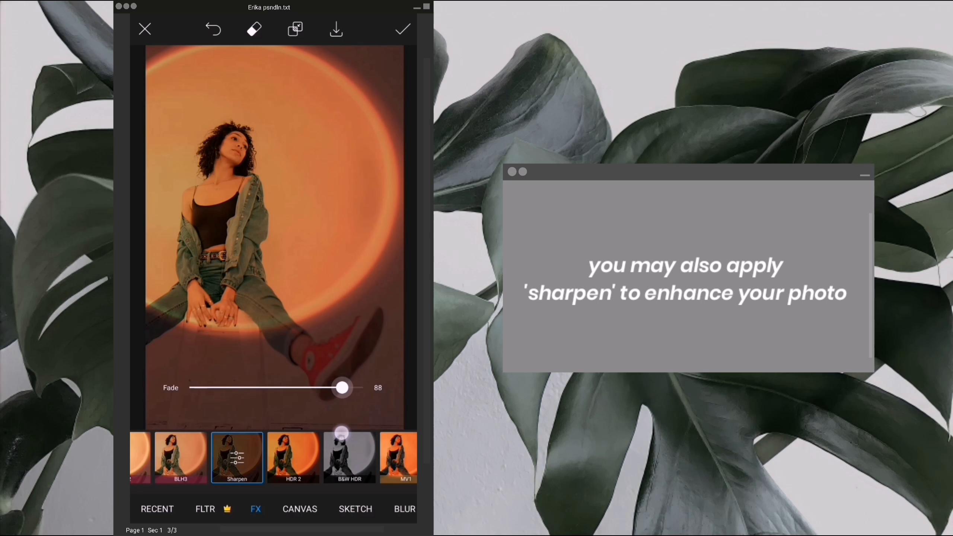
{"action": "left_click_drag", "start_coordinate": [340, 388], "coordinate": [345, 388]}
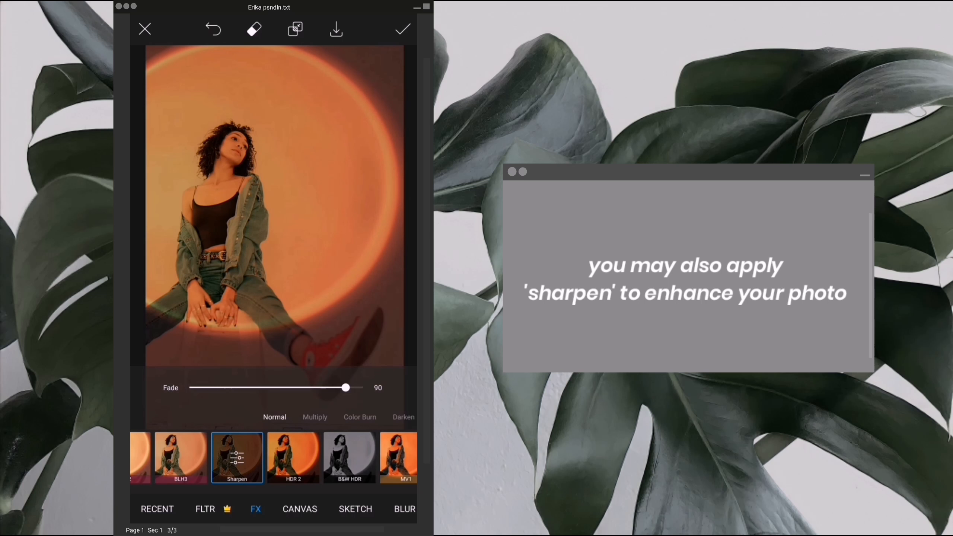
{"action": "left_click", "coordinate": [402, 29]}
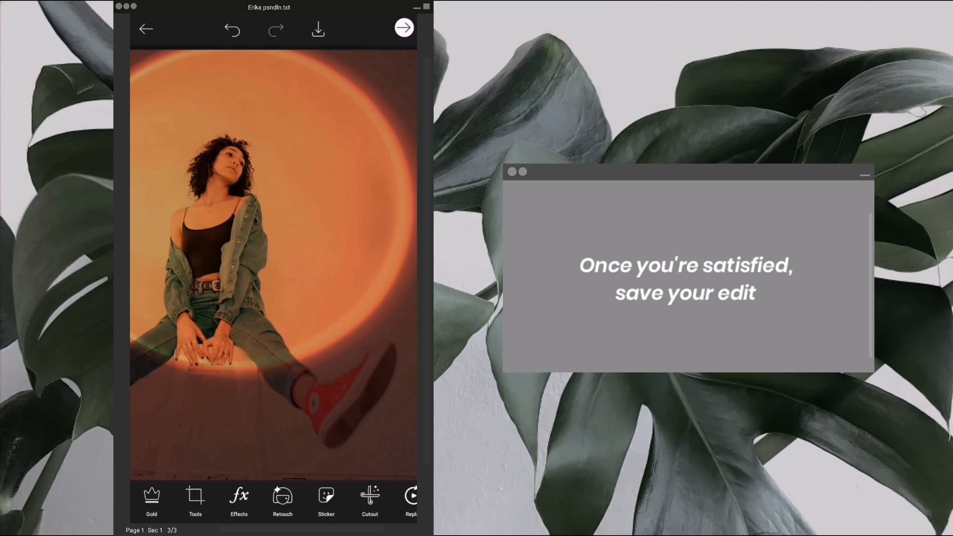
{"action": "left_click", "coordinate": [318, 28]}
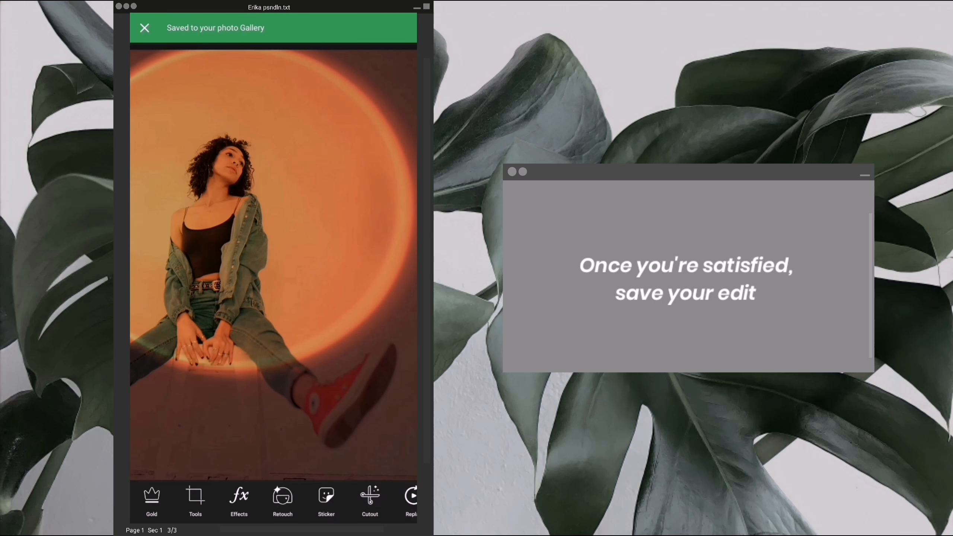